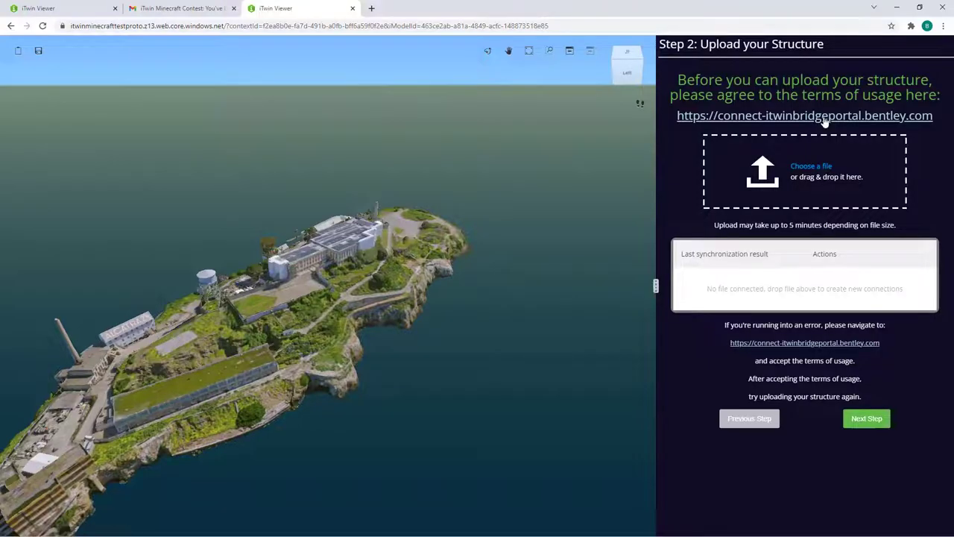
Step: Approve the iTwin Synchronization Service permissions on the terms-of-usage Request for Approval page
left_click(805, 115)
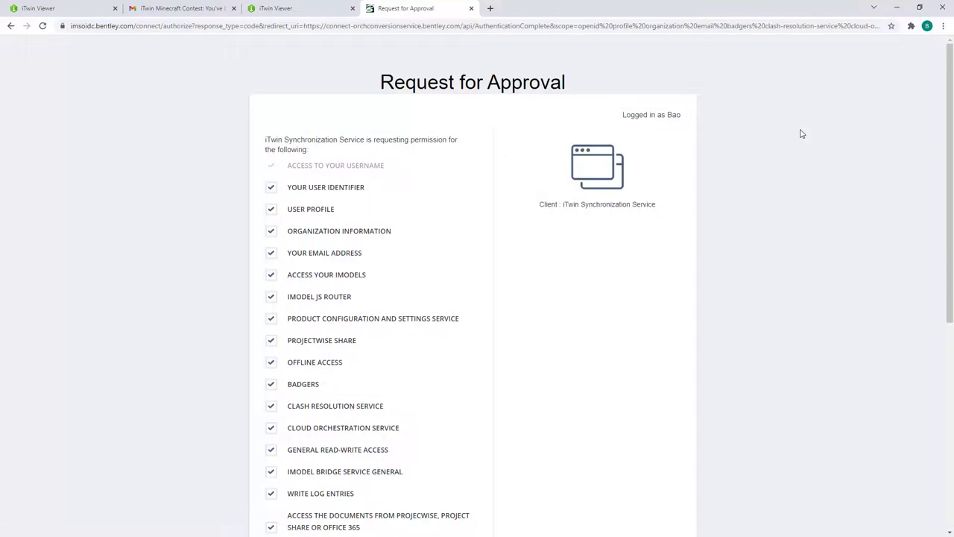
mouse_move(624, 283)
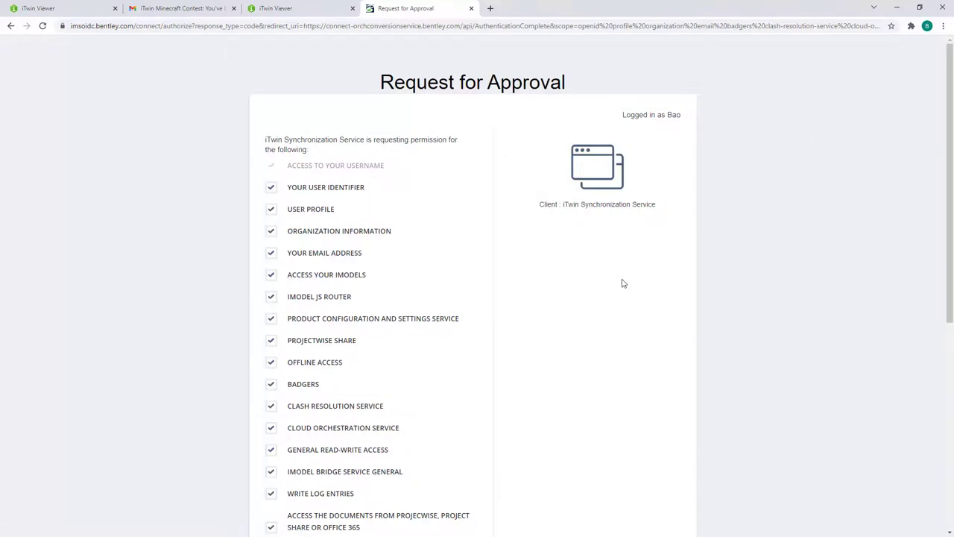
scroll("down", 3)
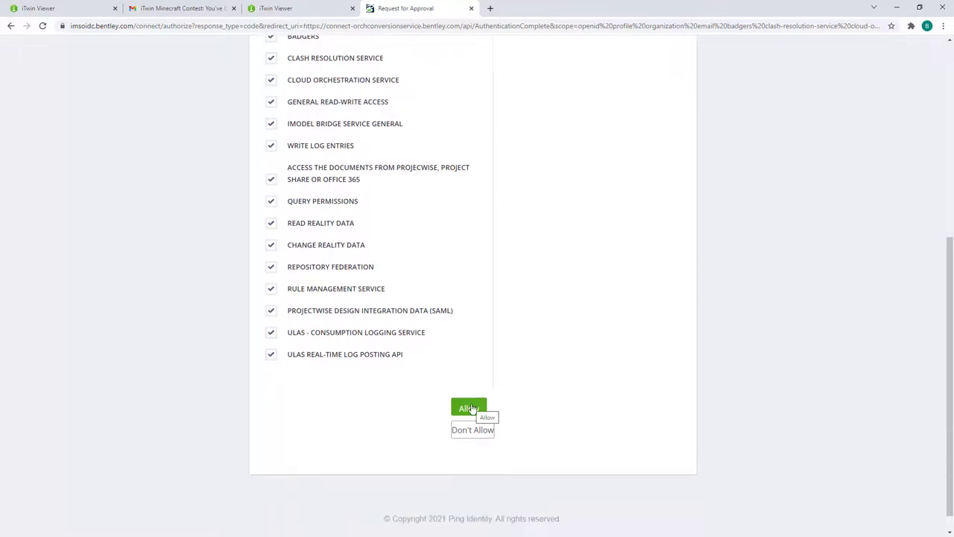
left_click(468, 408)
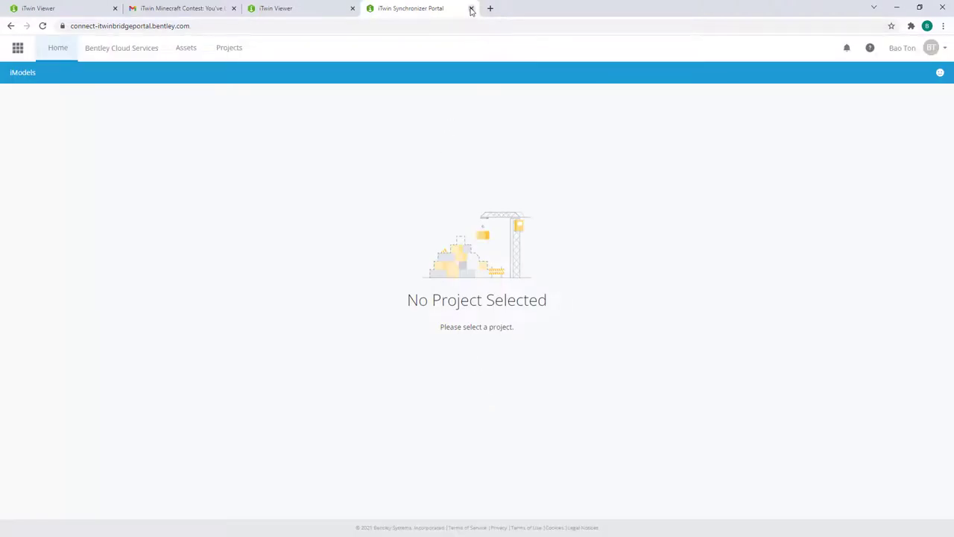
Step: Close the iTwin Synchronizer Portal tab
left_click(470, 8)
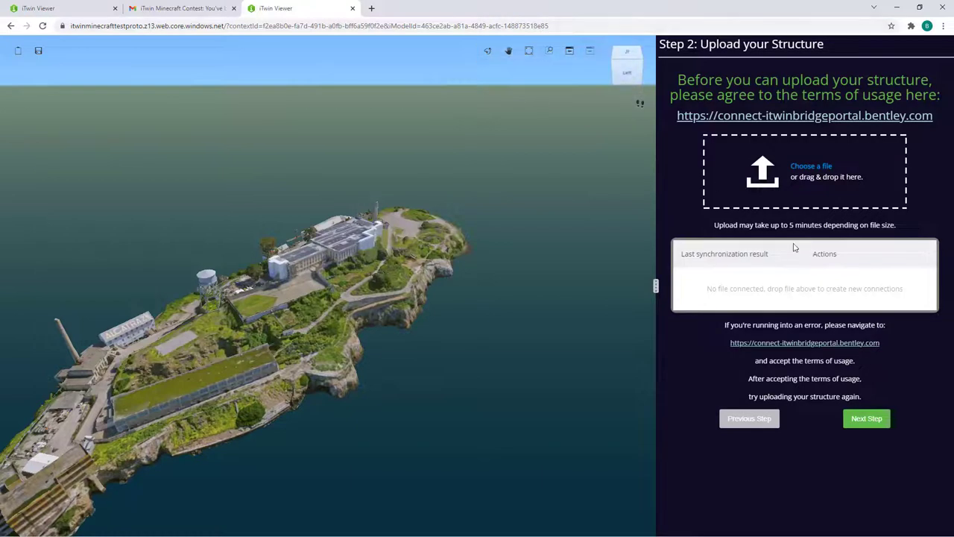
mouse_move(567, 321)
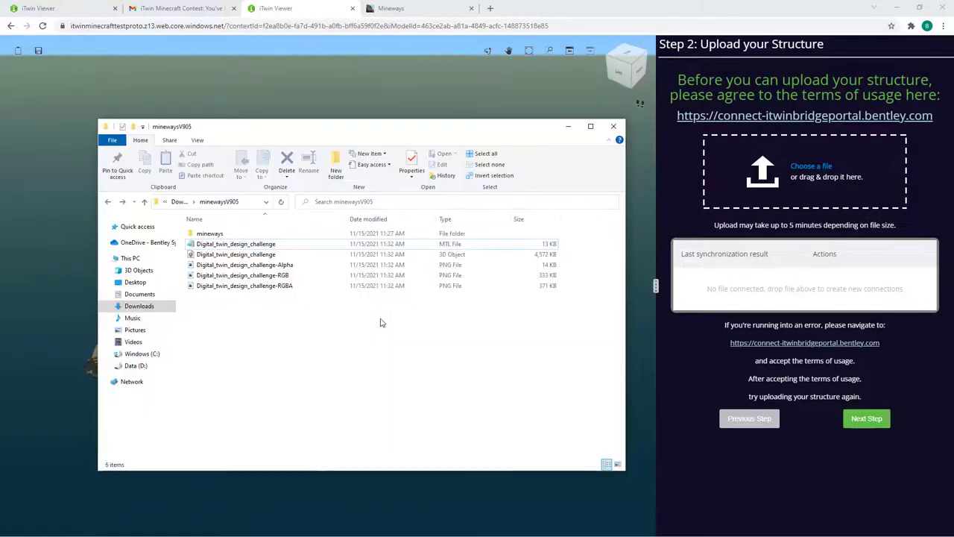
mouse_move(354, 265)
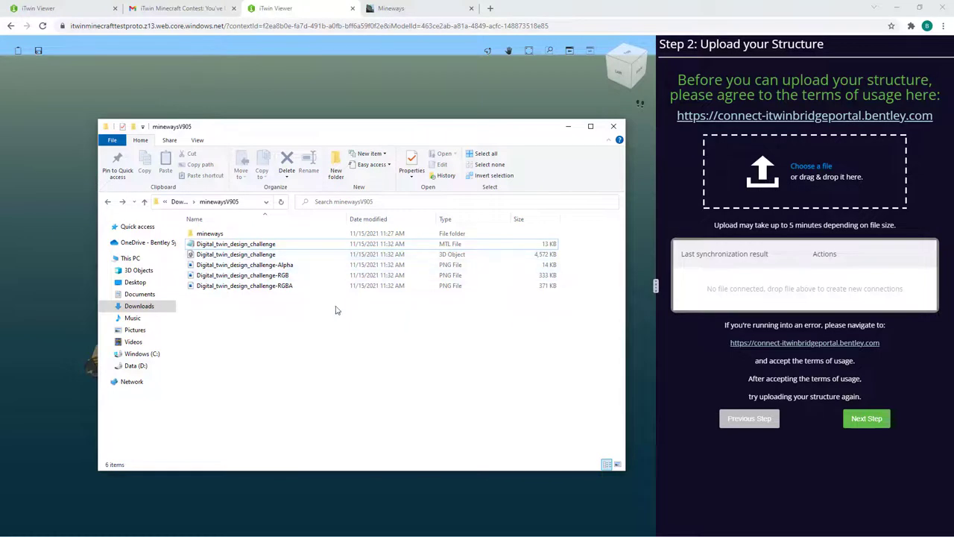
Step: Inspect the OBJ, MTL and texture files, then open Digital_twin_design_challenge in 3D Viewer
left_click(236, 255)
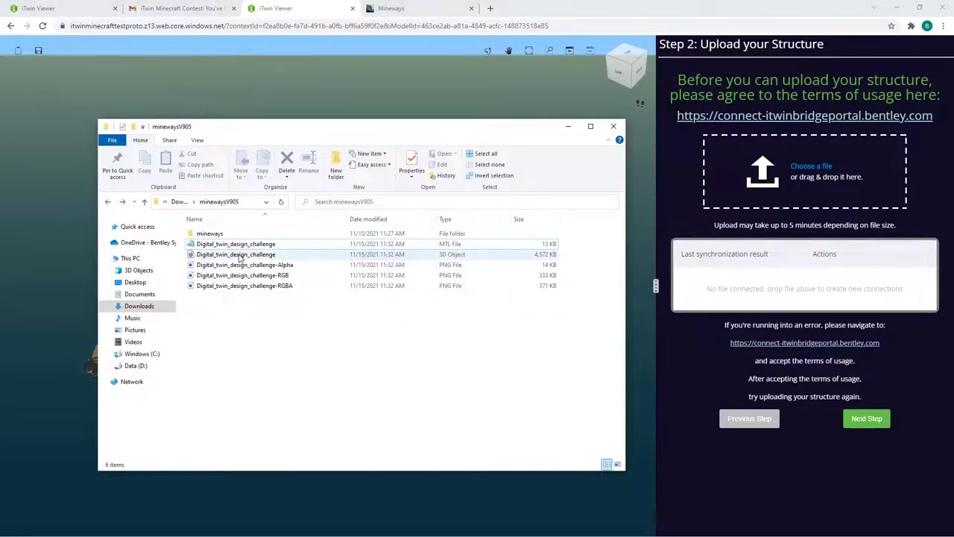
mouse_move(309, 261)
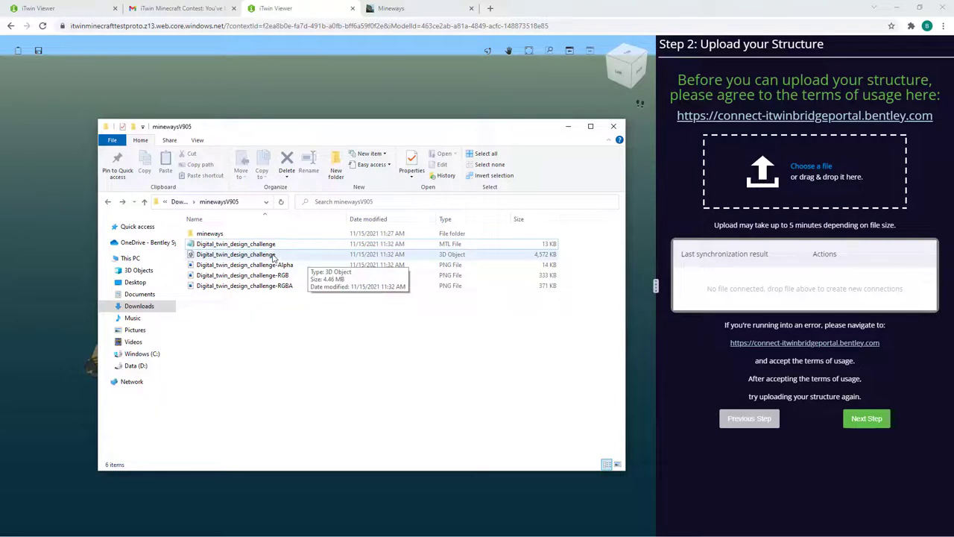
left_click(235, 255)
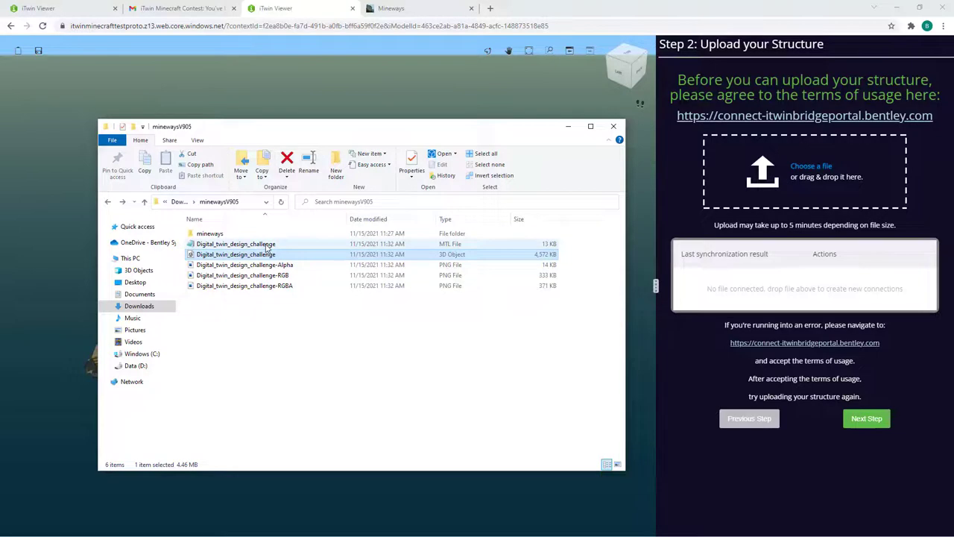
left_click(236, 244)
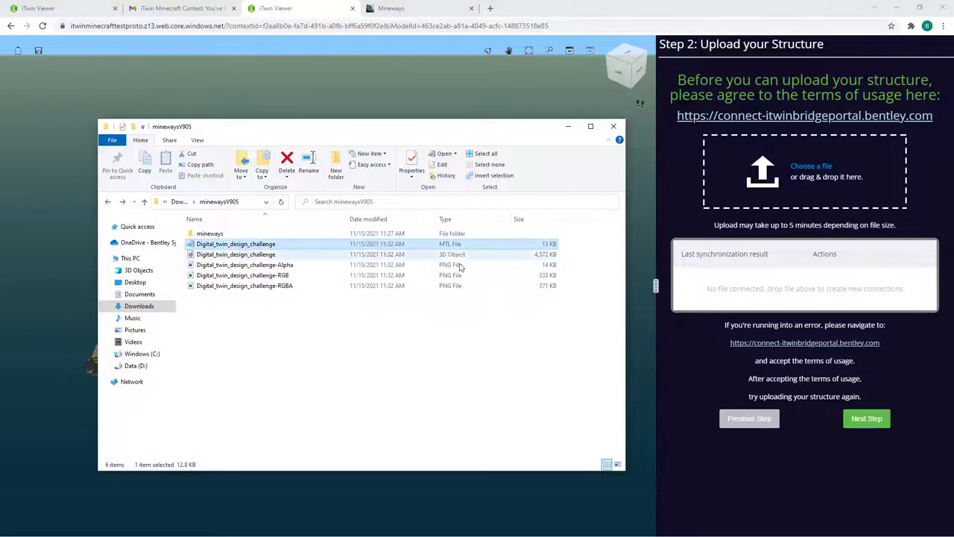
left_click(245, 265)
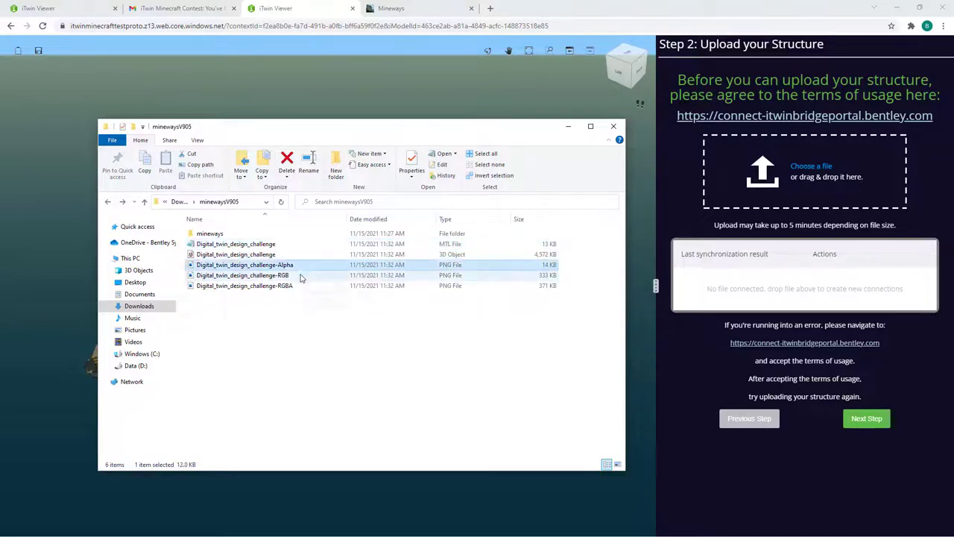
left_click(245, 286)
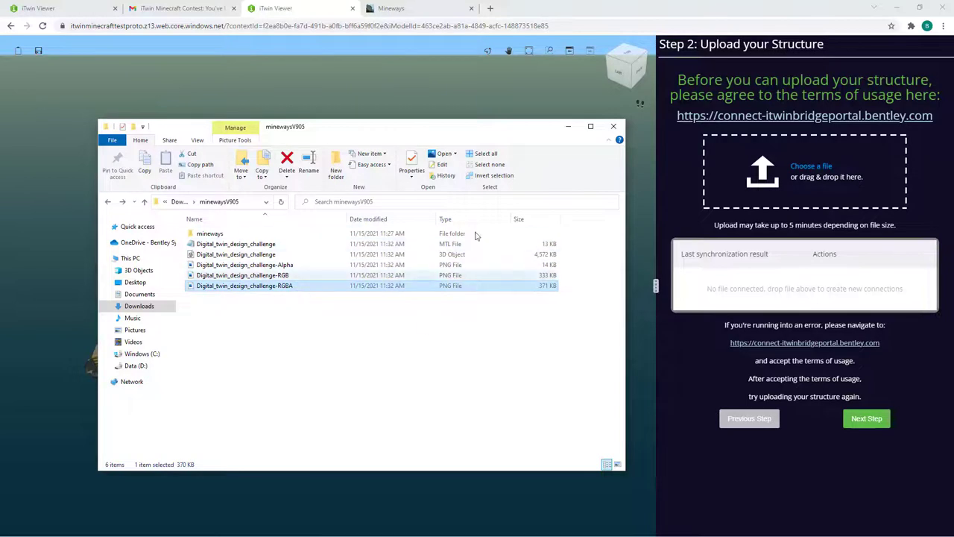
mouse_move(434, 306)
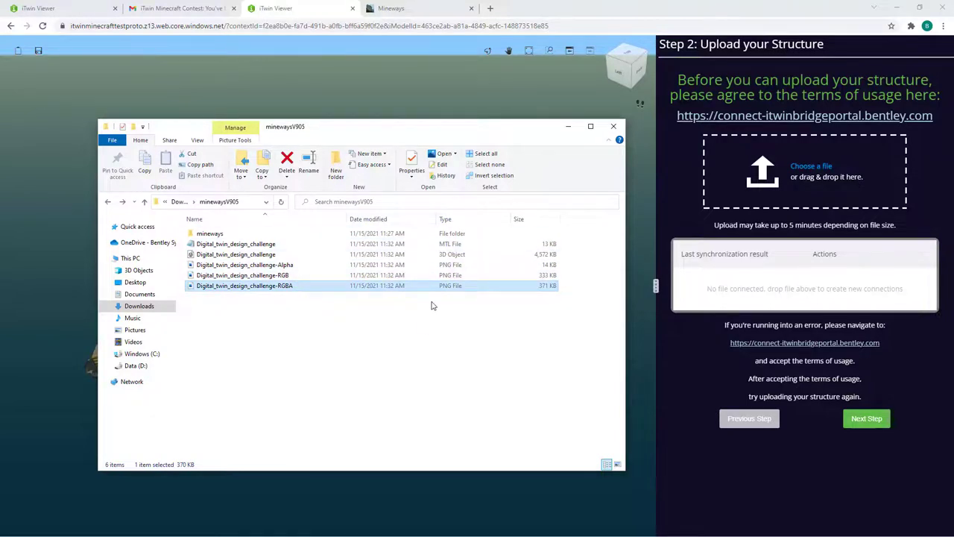
left_click(591, 126)
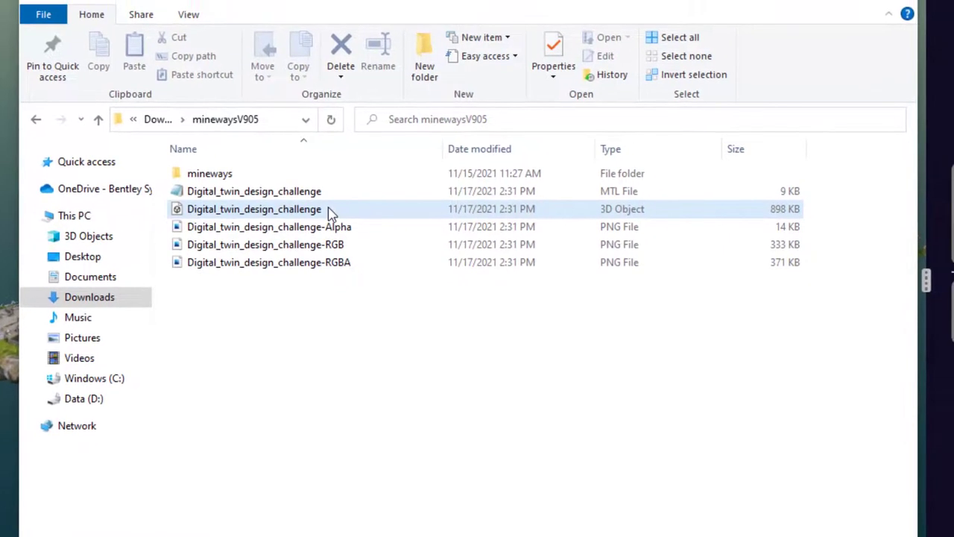
mouse_move(309, 212)
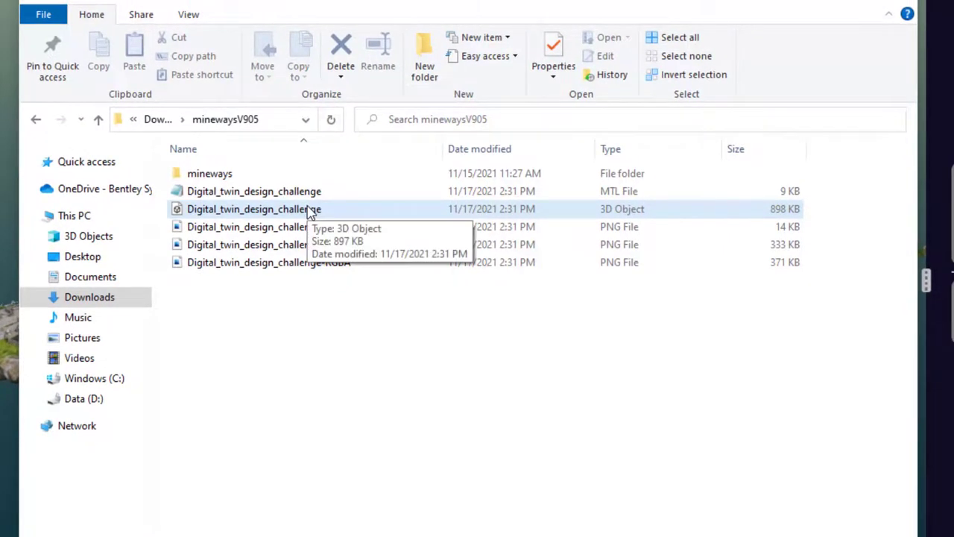
double_click(254, 209)
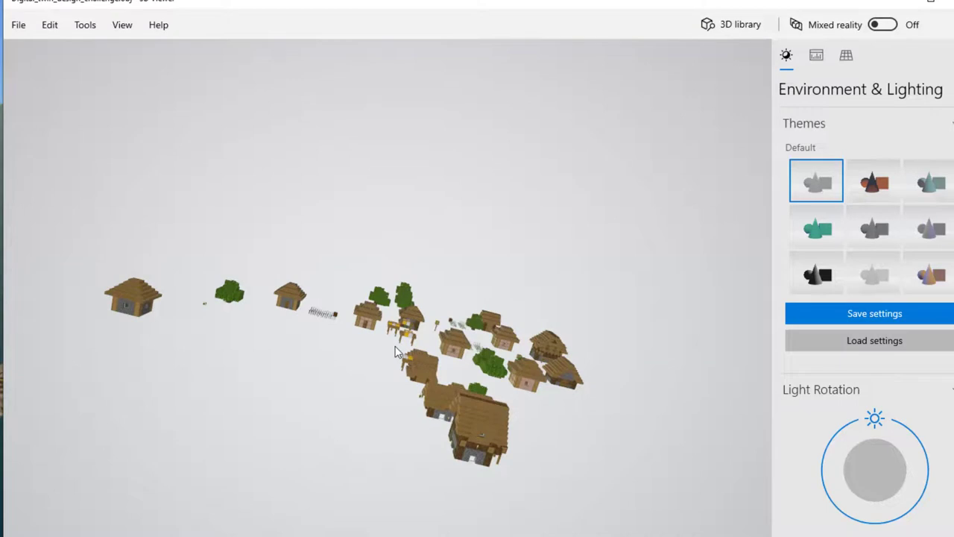
mouse_move(450, 343)
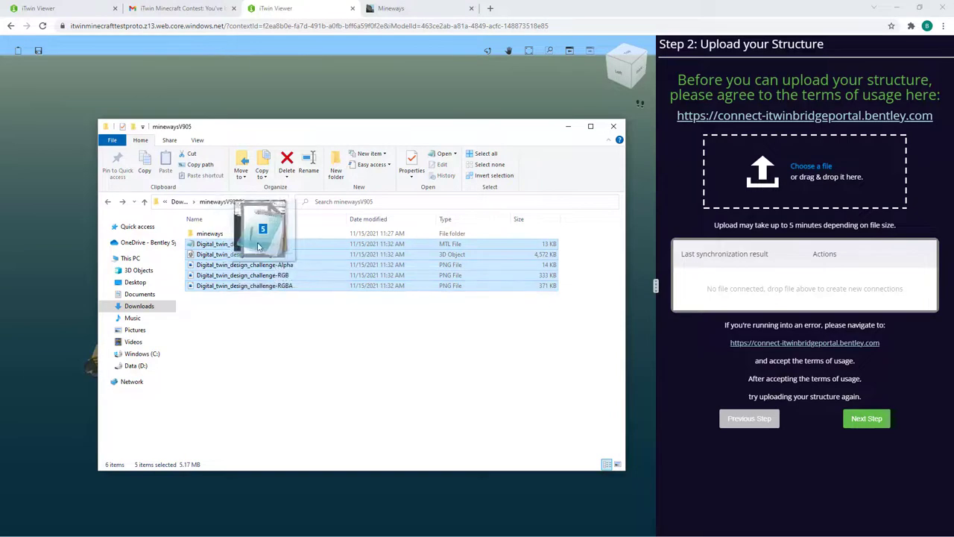
Step: Drag the five minewaysV905 village files onto the structure upload box
left_click_drag(261, 232, 804, 171)
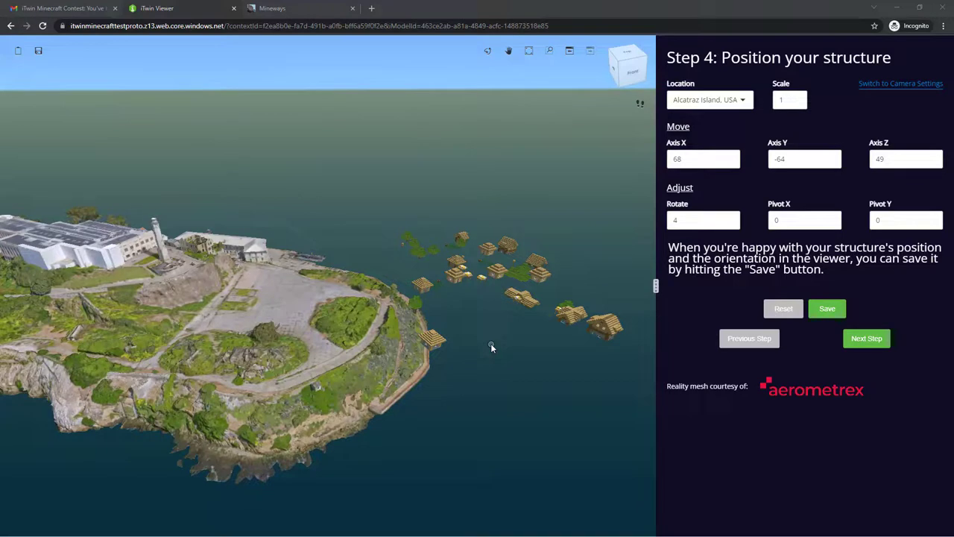
mouse_move(472, 338)
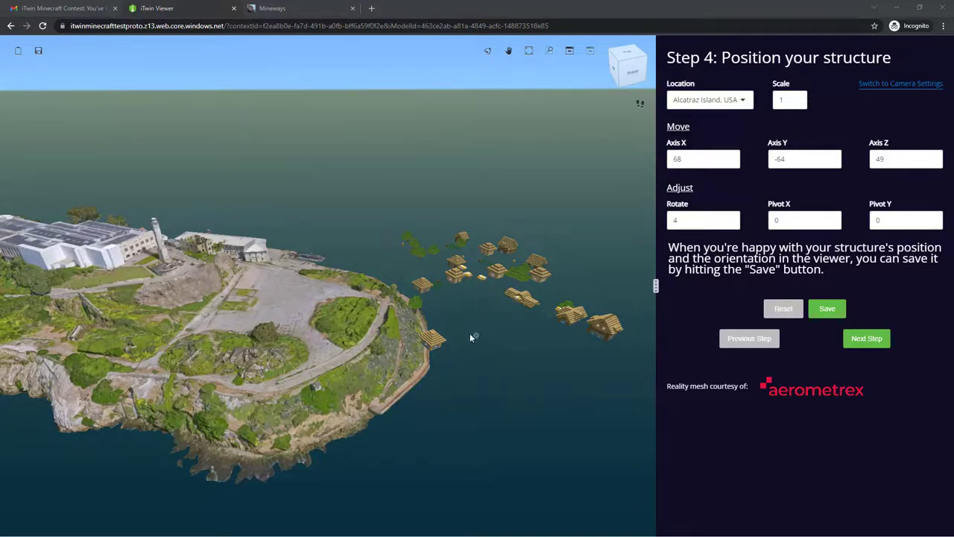
Step: Orbit around Alcatraz Island to view the uploaded village floating in the water
left_click_drag(469, 338, 408, 271)
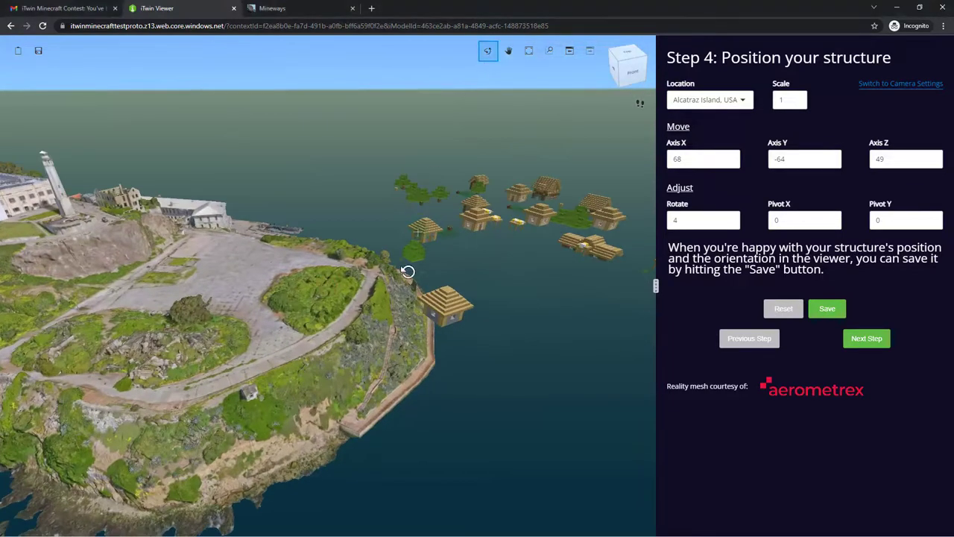
left_click_drag(408, 271, 384, 330)
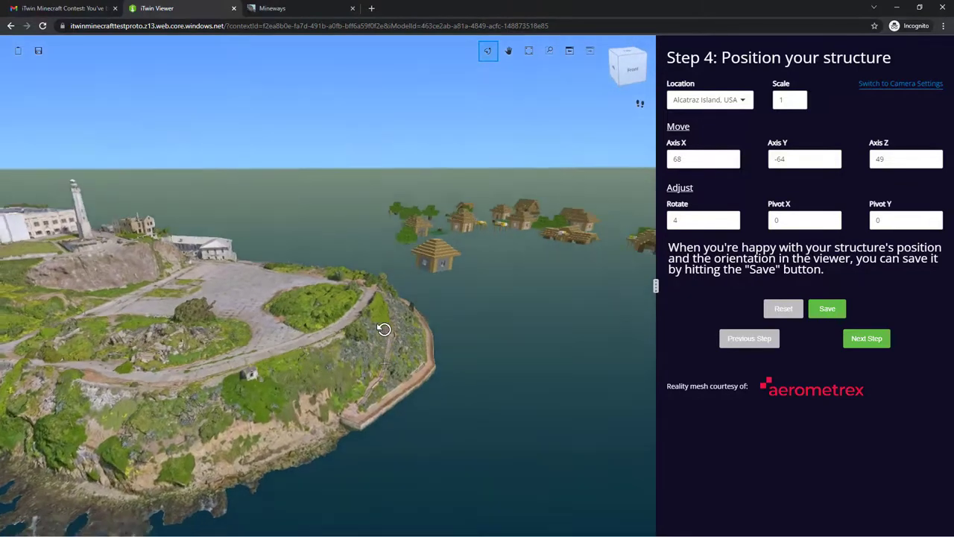
left_click_drag(384, 330, 376, 345)
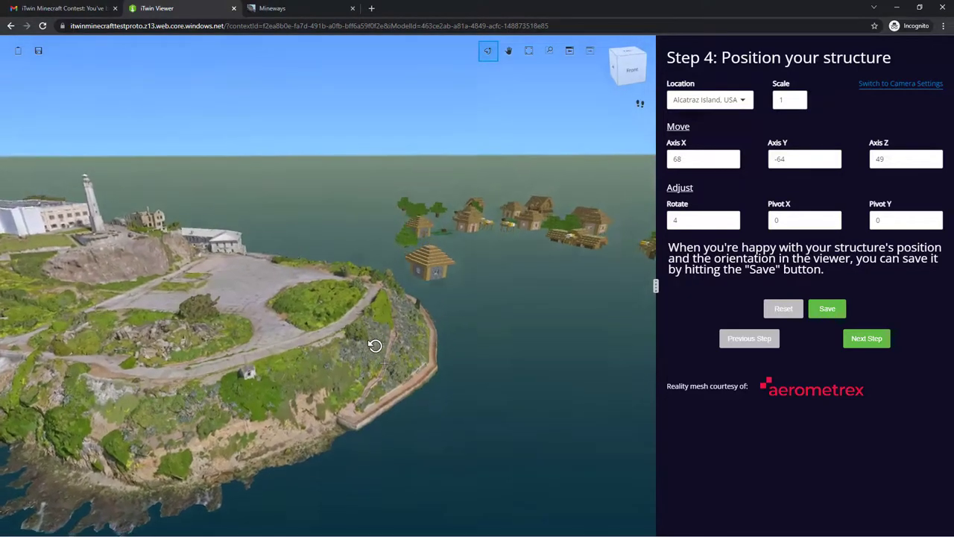
left_click_drag(375, 345, 449, 346)
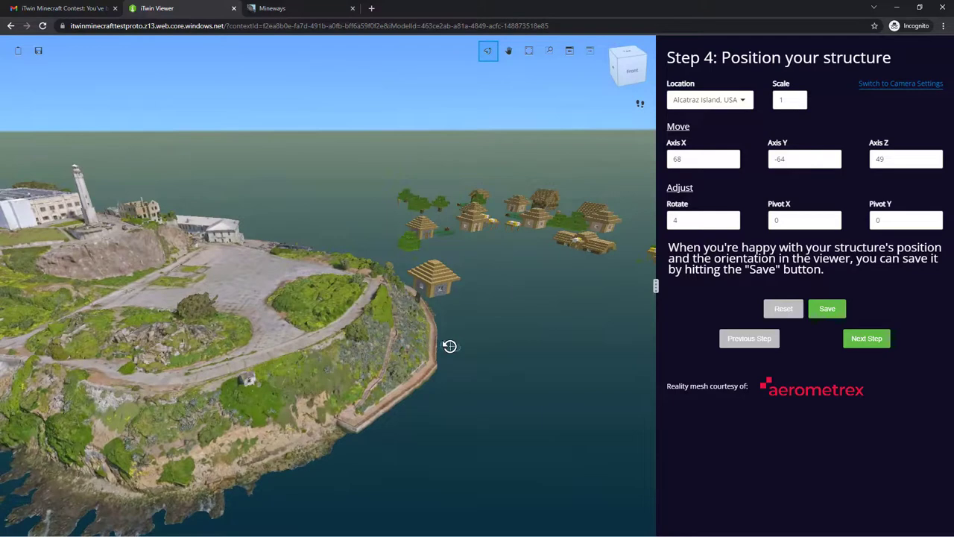
left_click(786, 100)
type("0.43")
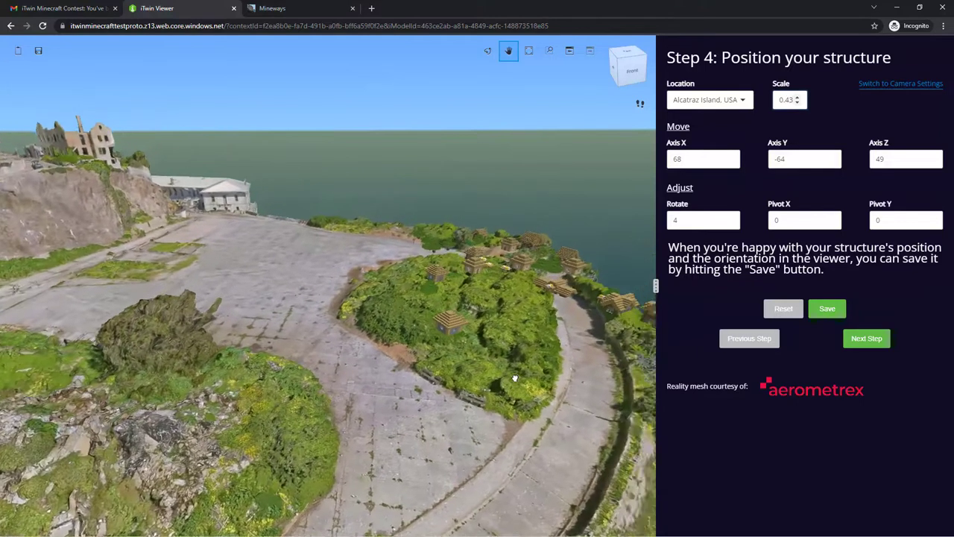
Step: Set the village's scale to 0.43
left_click(702, 158)
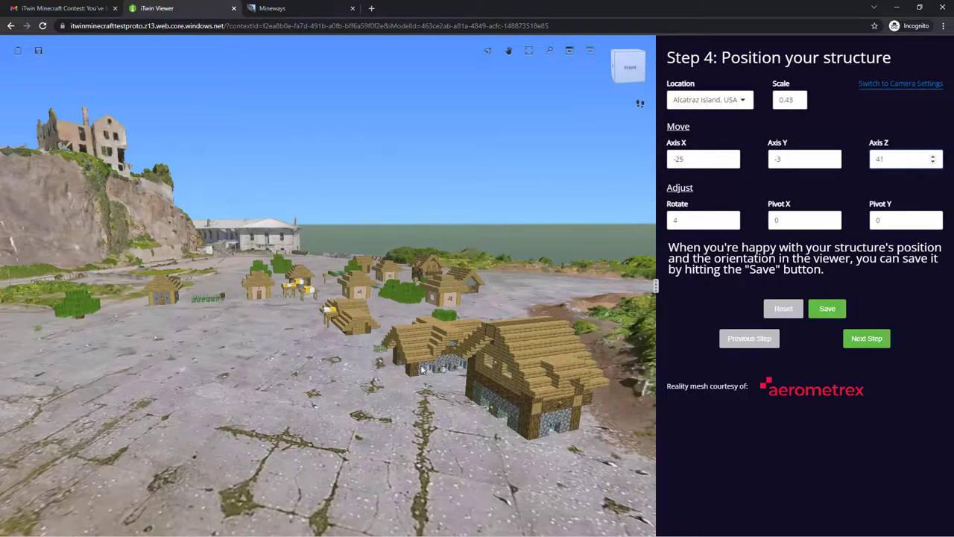
Step: Drag the view closer to the village houses on the plaza
left_click_drag(421, 369, 391, 351)
type("50")
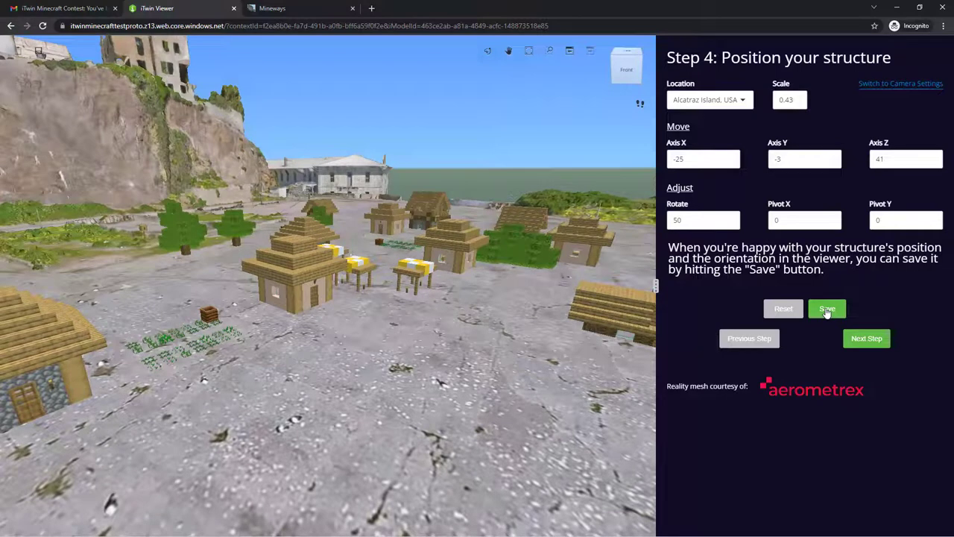
Step: Save the village placement with rotation 50
left_click(827, 308)
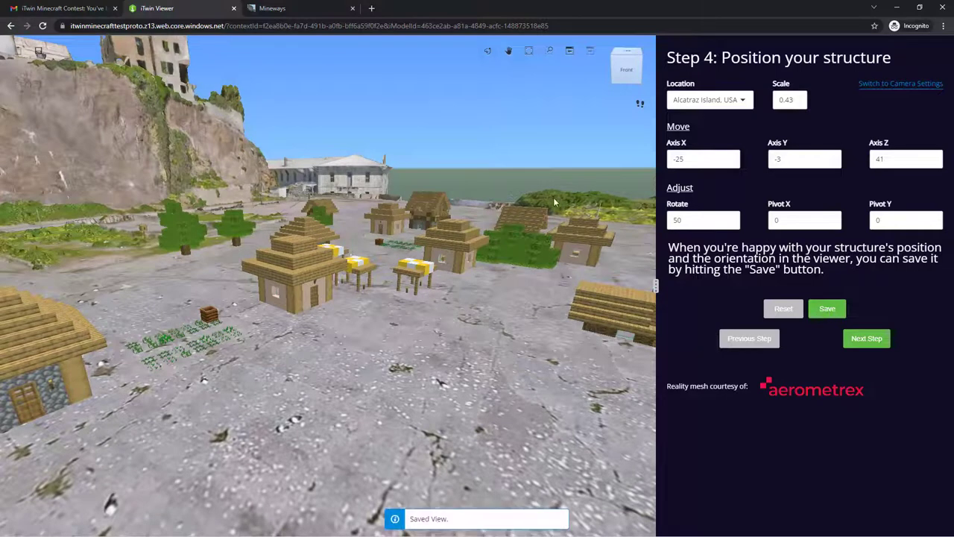